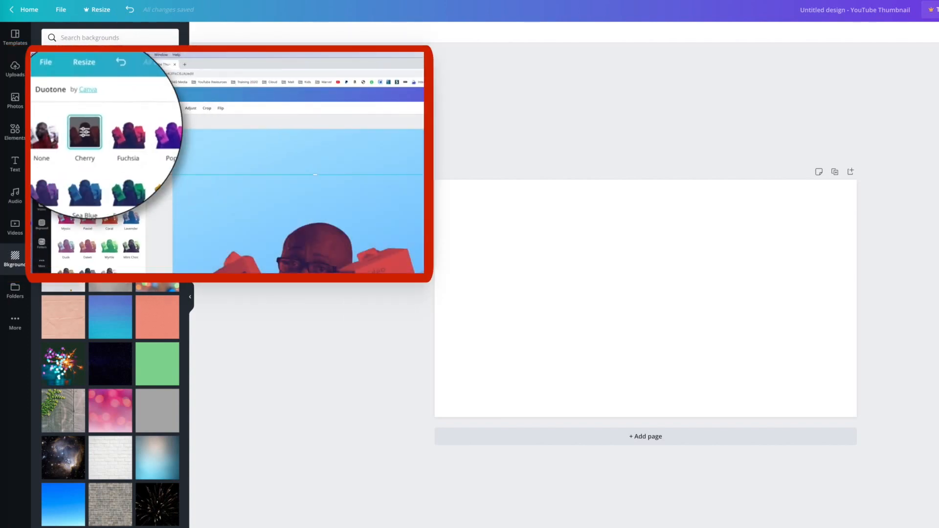
Step: Apply the recently used orange-to-red gradient as the page background
click(85, 133)
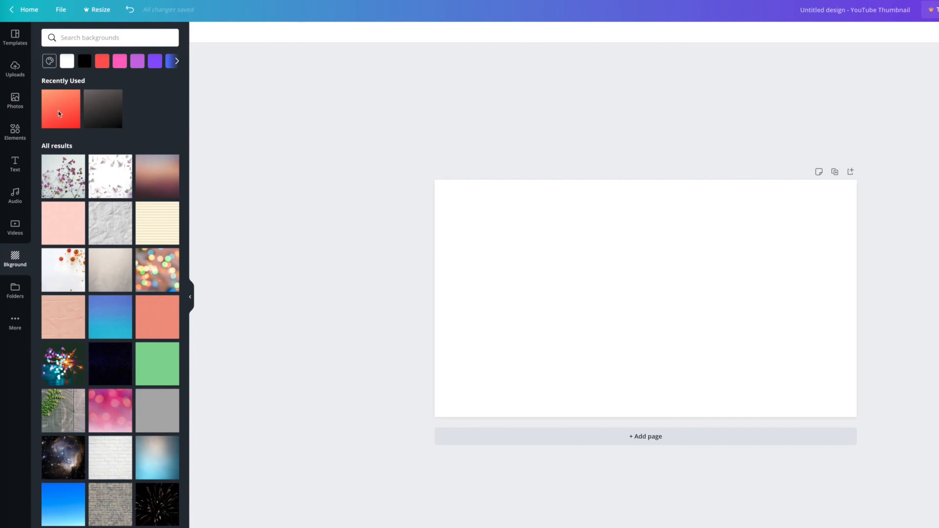
click(60, 109)
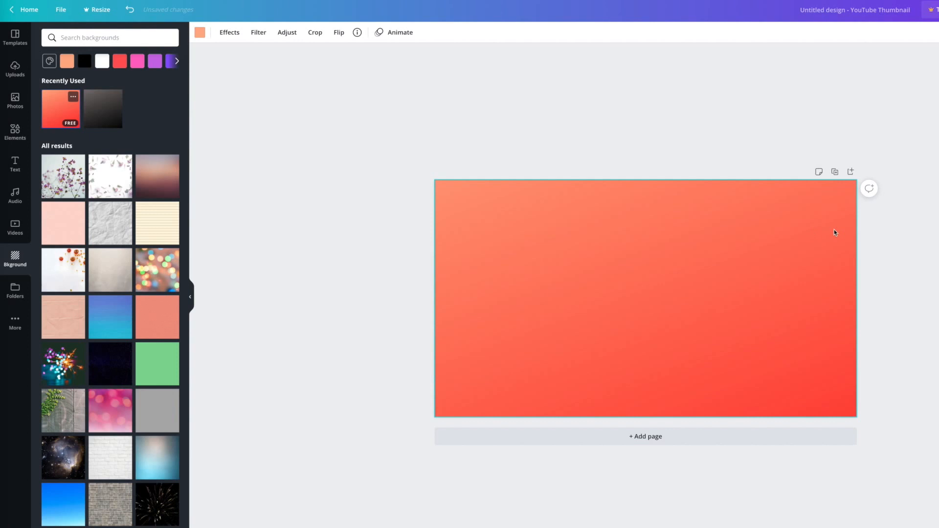
mouse_move(656, 305)
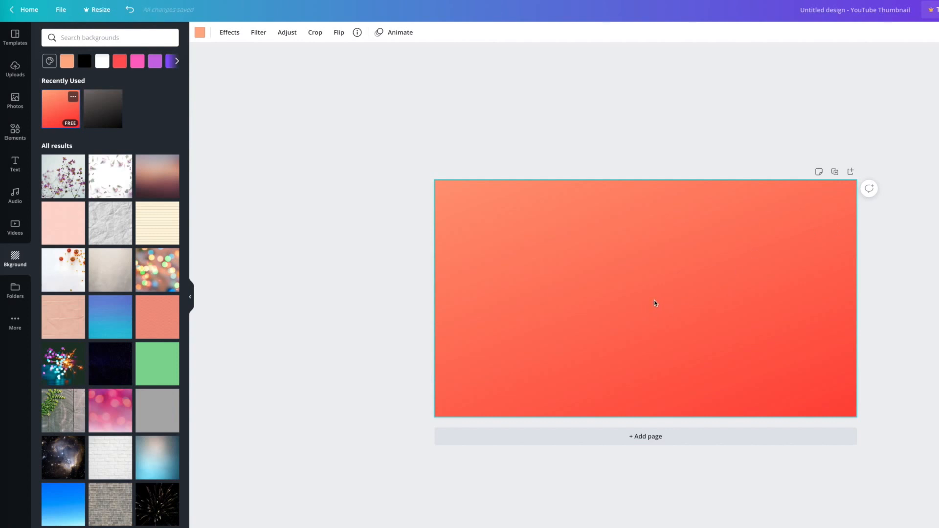
mouse_move(15, 101)
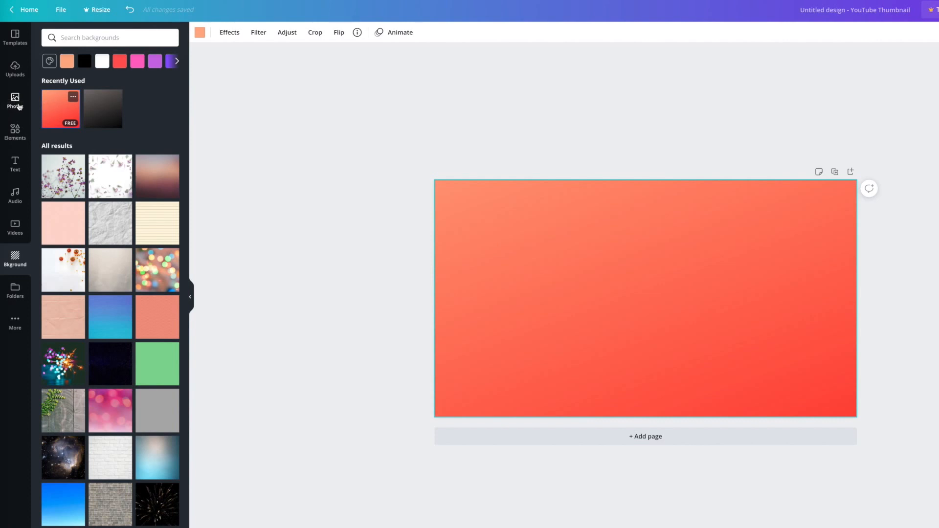
Step: Add the uploaded crossed-arms woman cut-out photo to the page
click(16, 101)
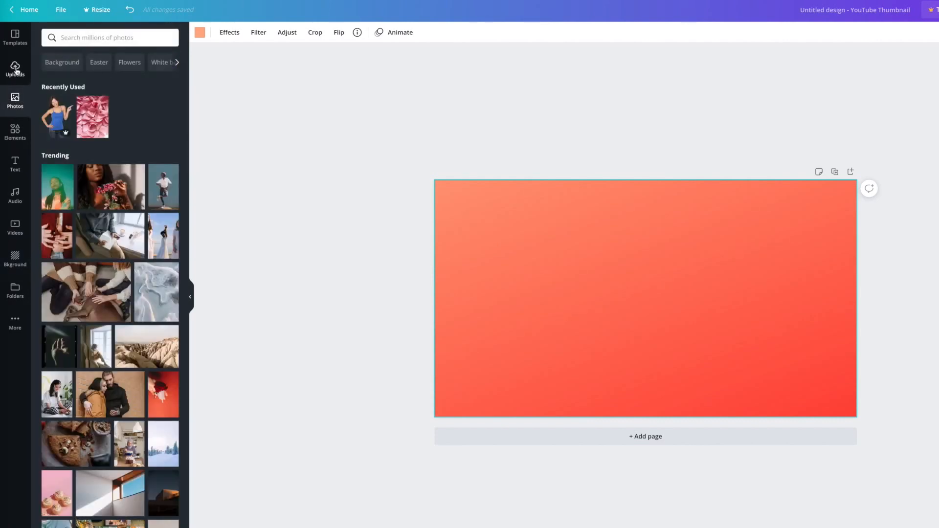
click(15, 68)
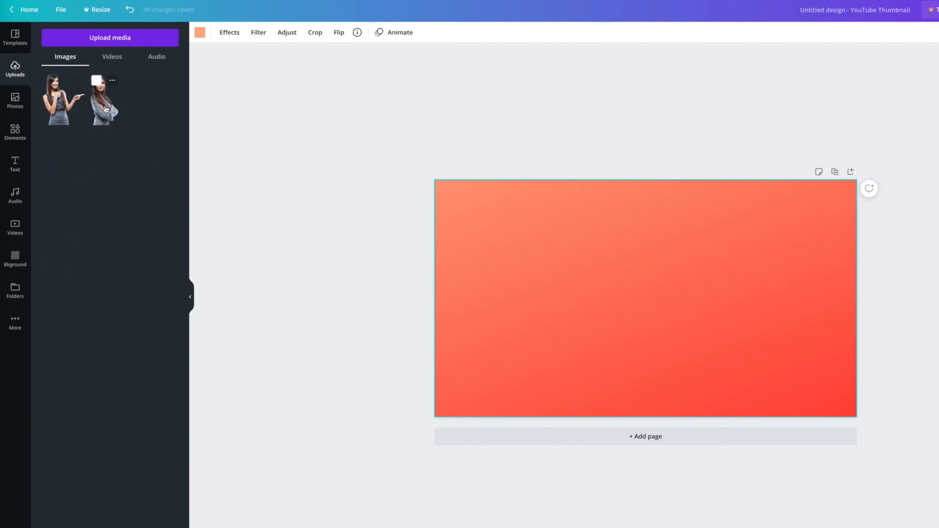
click(104, 99)
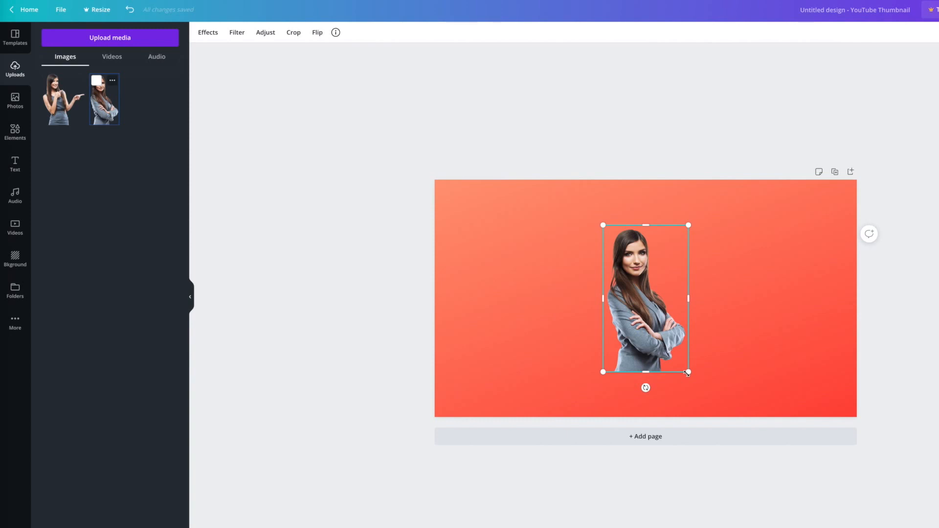
Step: Enlarge the woman photo past the bottom edge and place it right of centre
drag(687, 372, 719, 423)
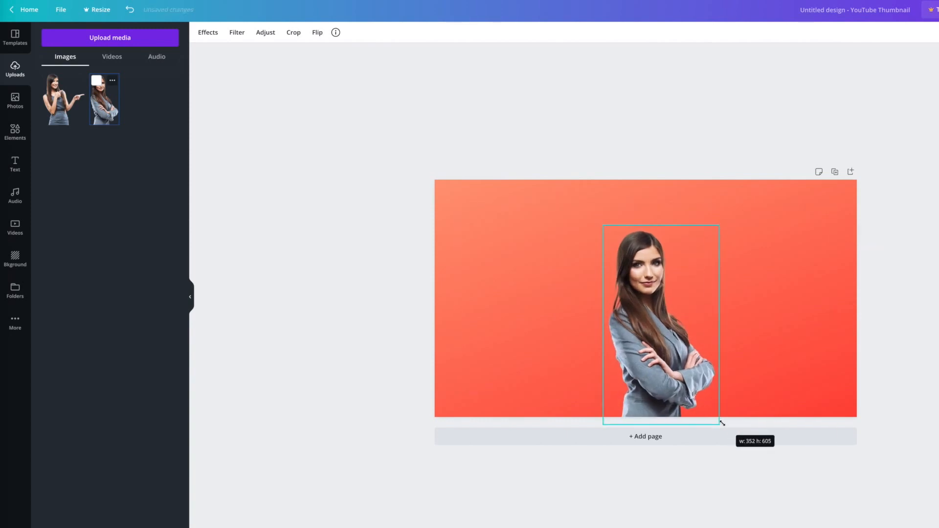
drag(722, 424, 755, 489)
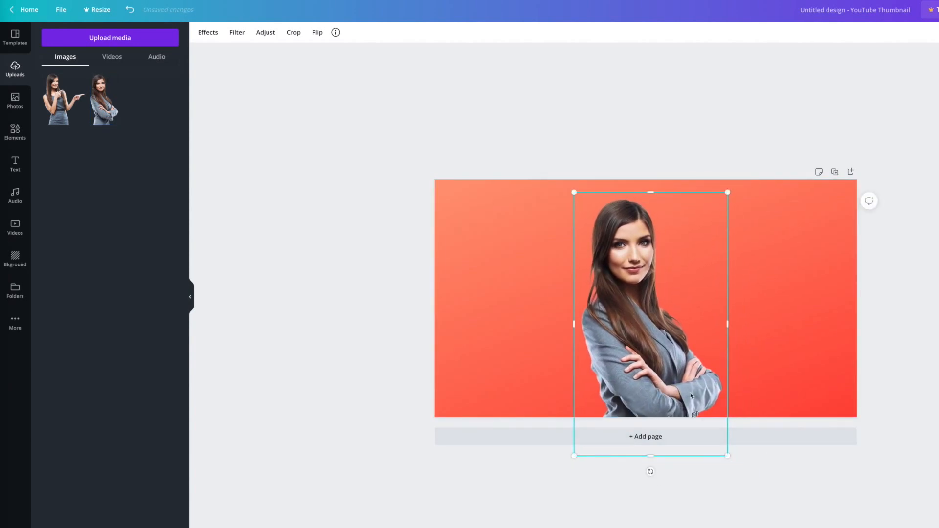
click(469, 153)
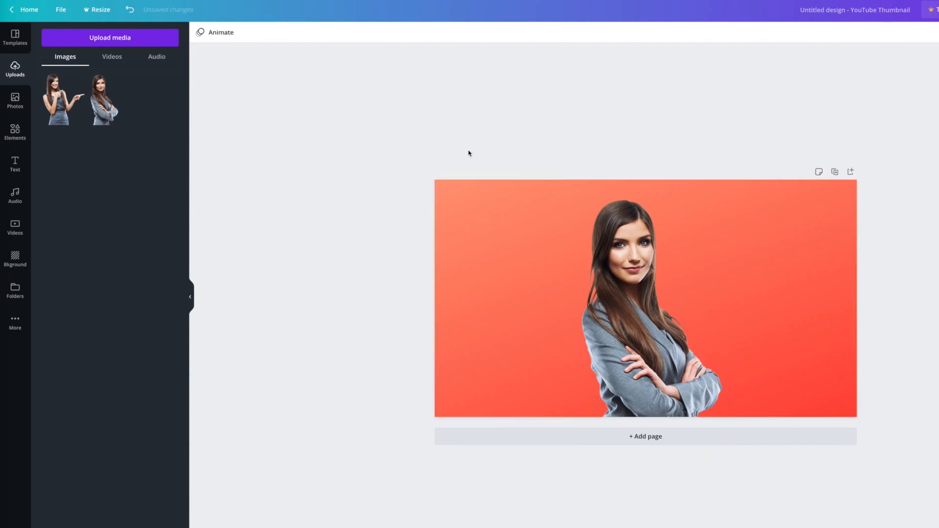
click(632, 271)
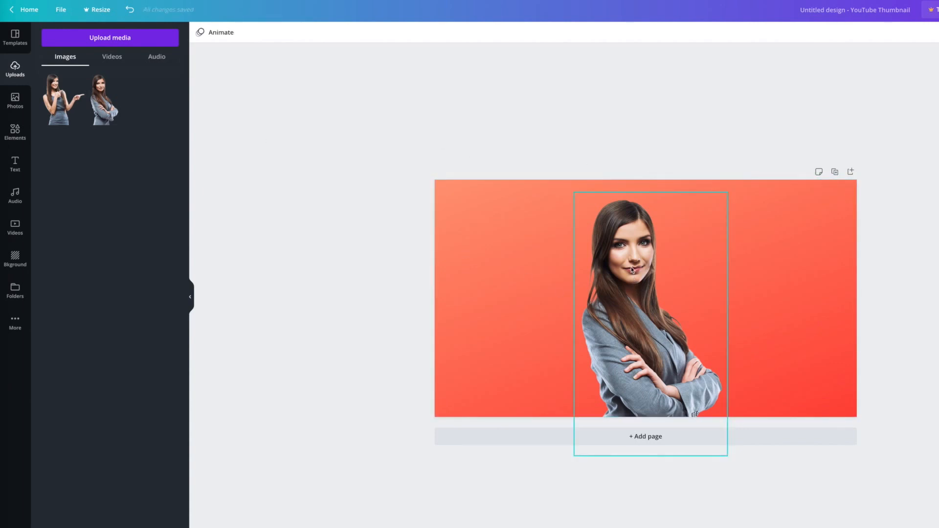
click(650, 269)
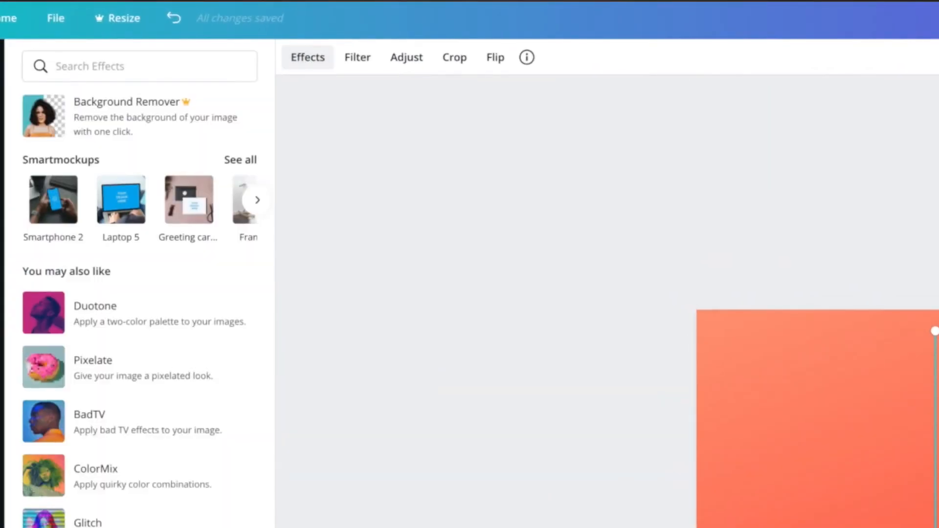
Step: Apply the Glow shadow from the Effects panel to the woman photo
scroll(down, 3)
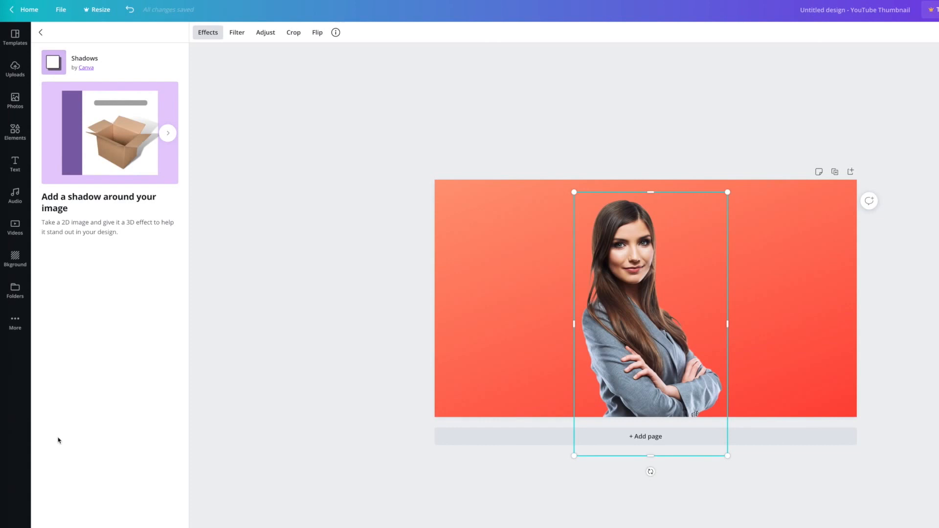
scroll(down, 3)
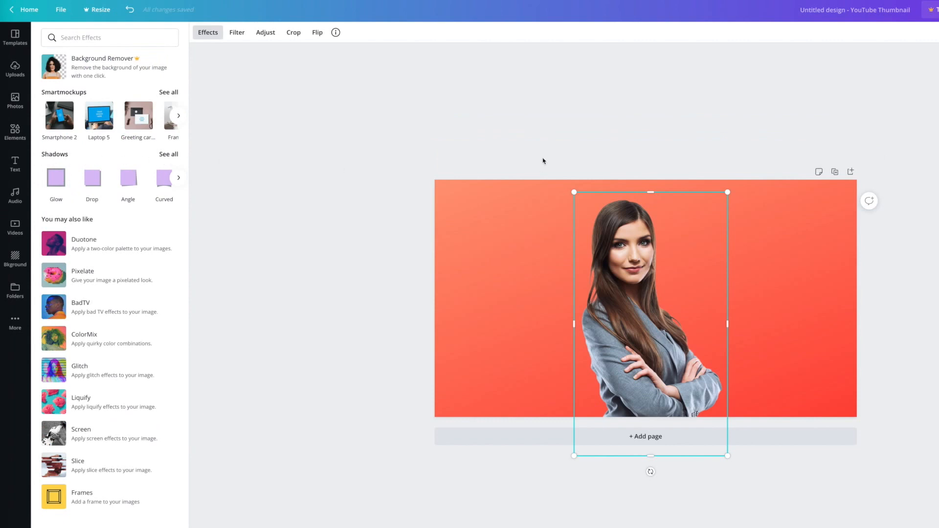
click(55, 178)
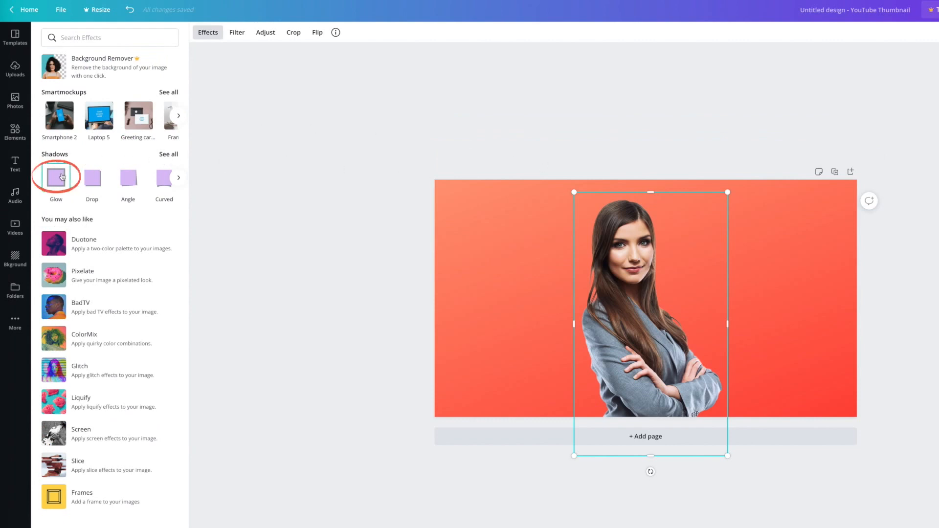
click(55, 179)
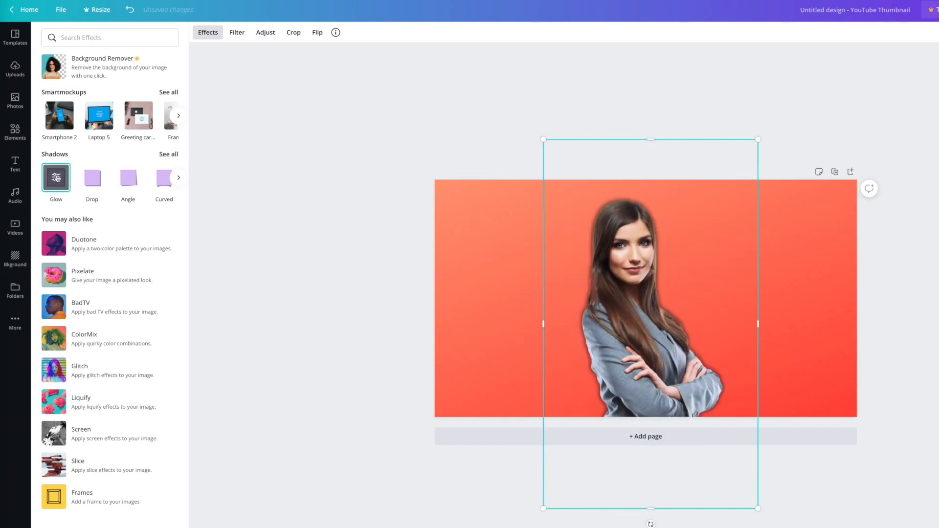
click(55, 177)
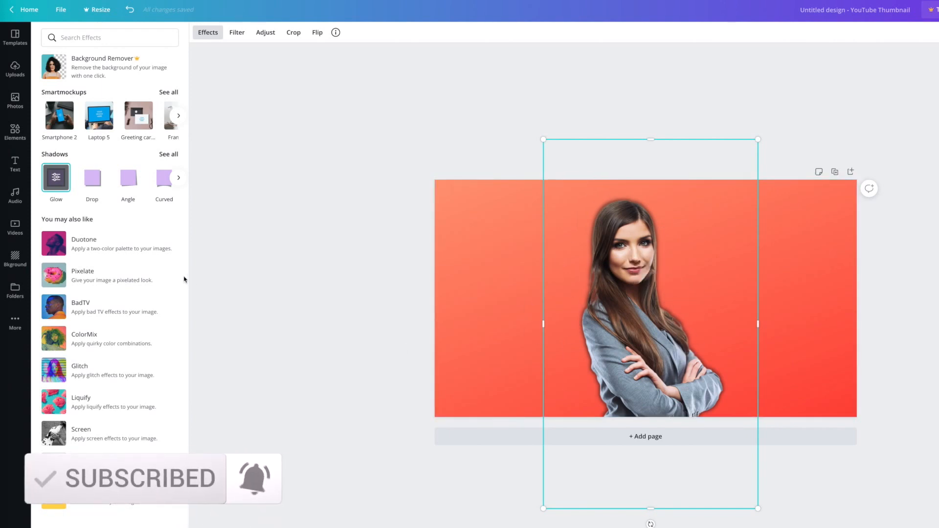
mouse_move(245, 213)
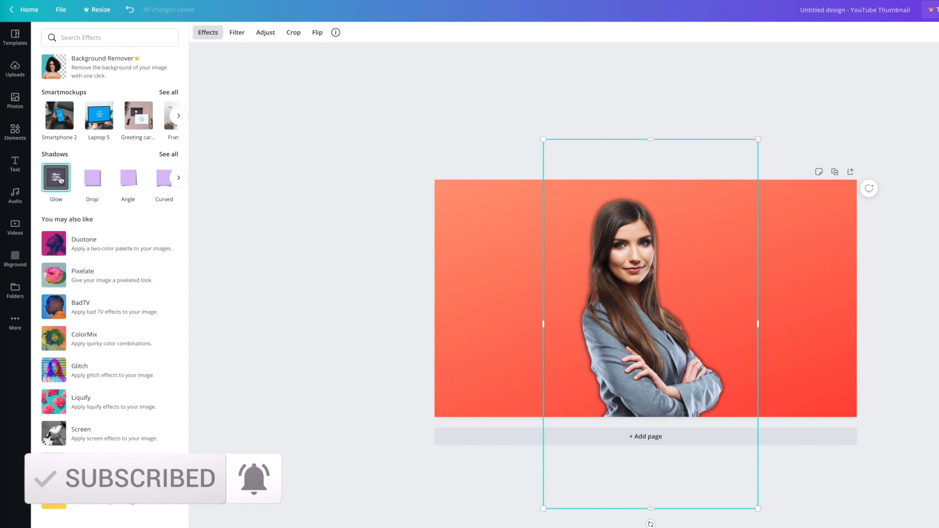
Step: Set the glow to white, no blur, transparency 100, size 14, and apply
click(56, 180)
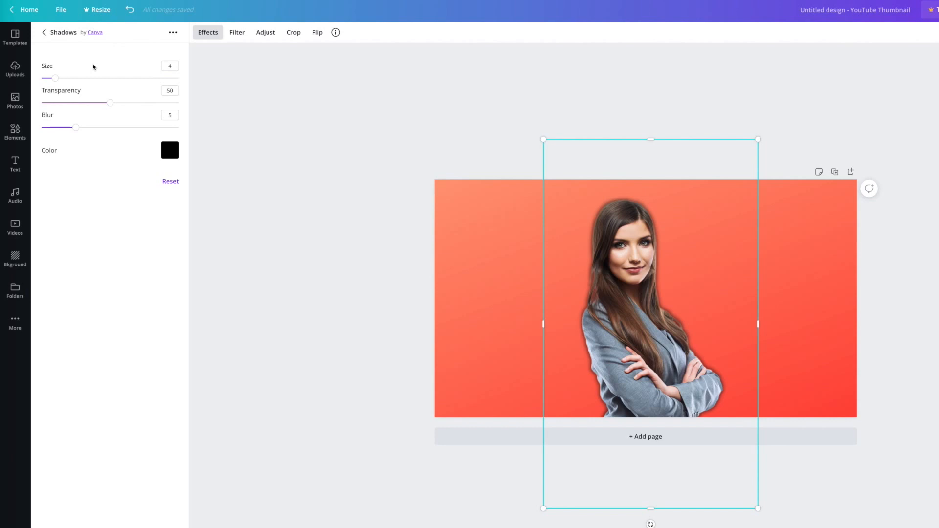
mouse_move(49, 176)
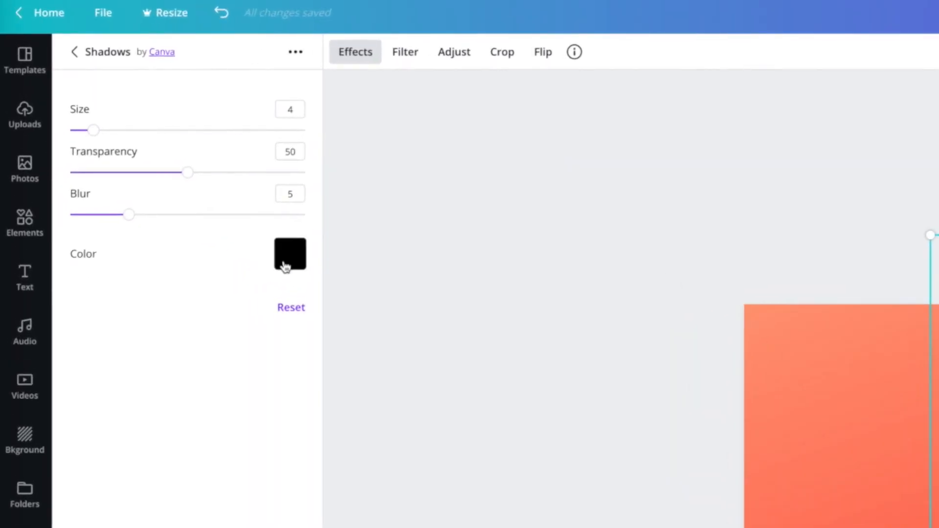
click(290, 253)
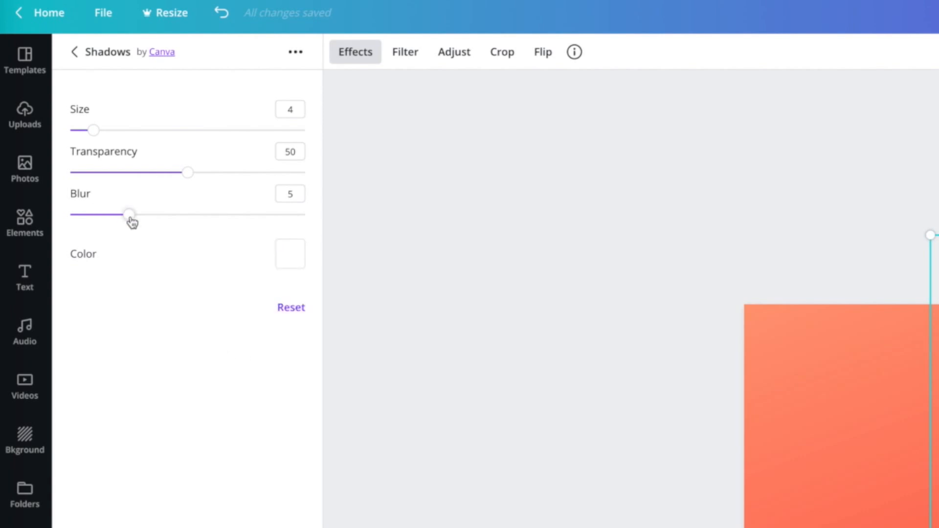
click(128, 214)
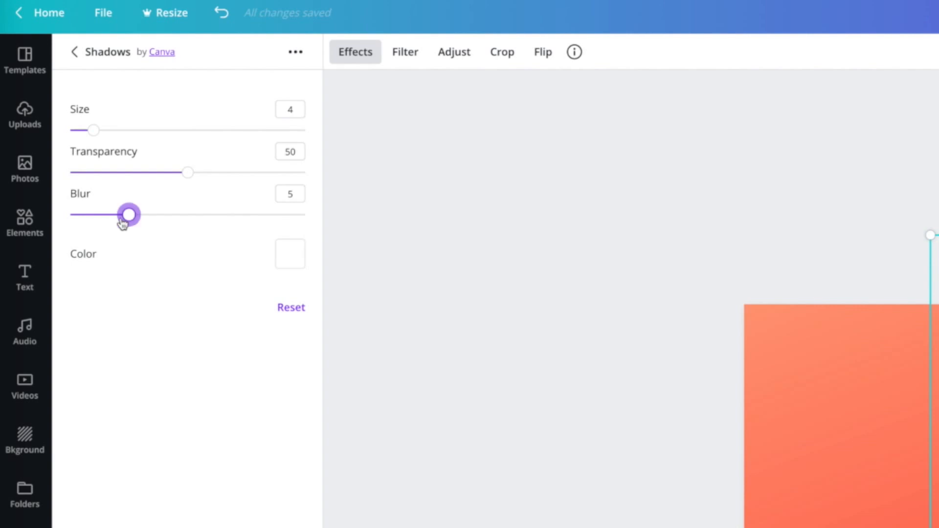
drag(129, 214, 70, 214)
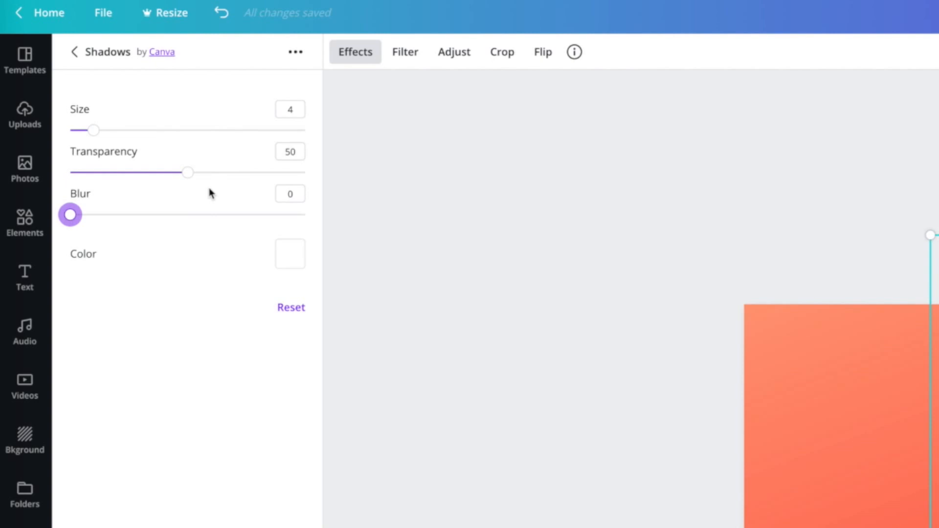
drag(189, 173, 214, 172)
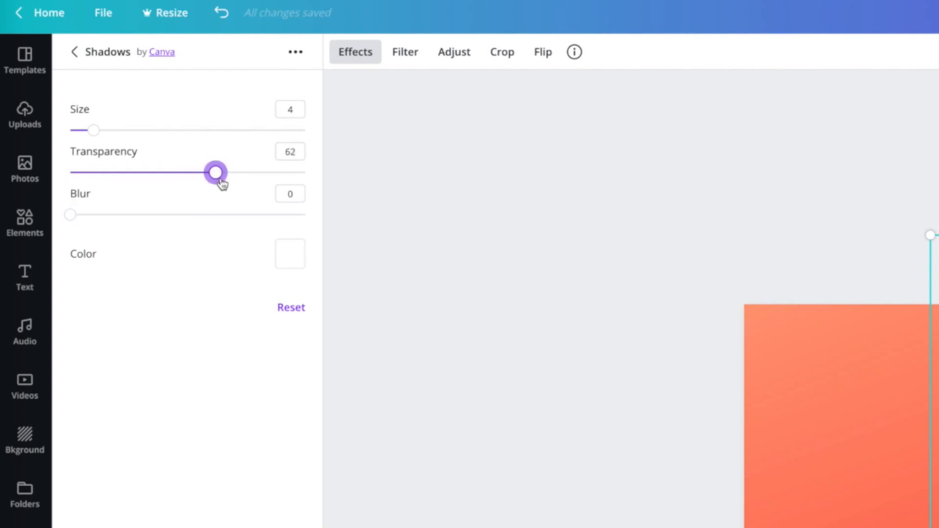
drag(215, 172, 305, 172)
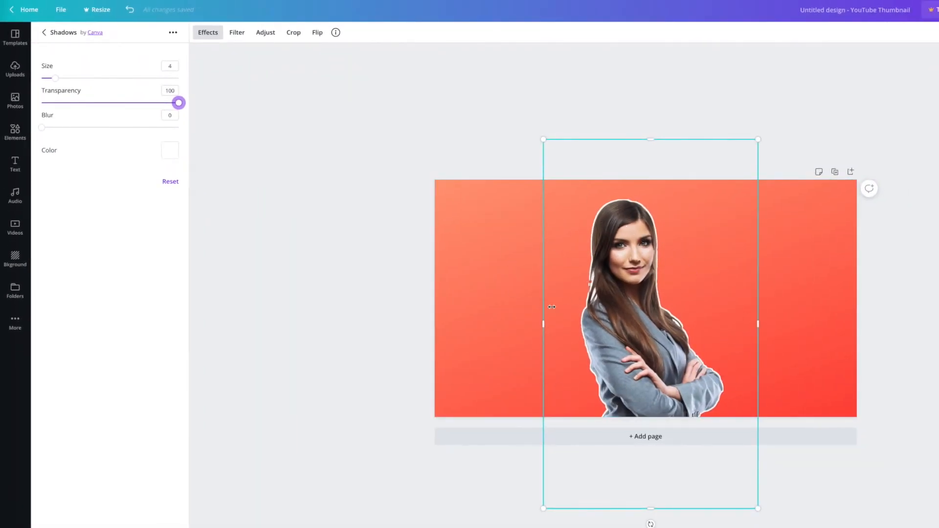
mouse_move(292, 265)
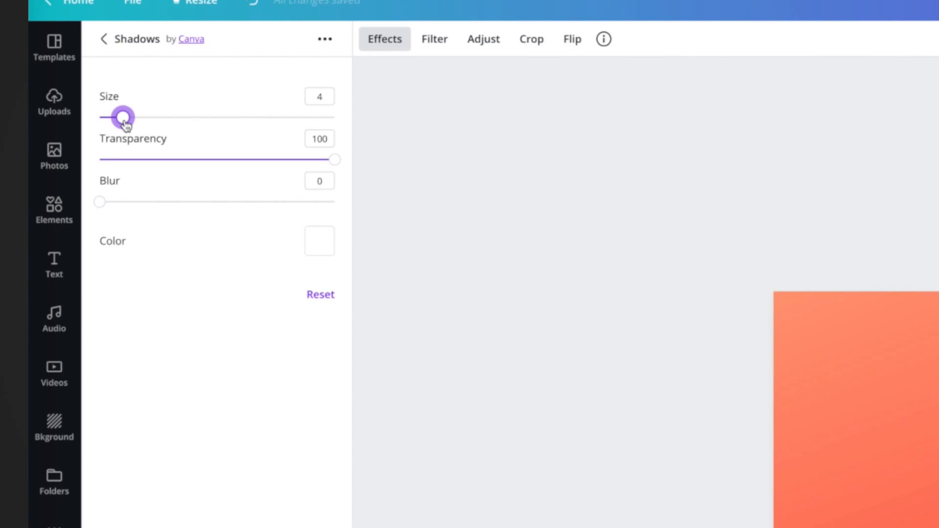
drag(124, 117, 149, 107)
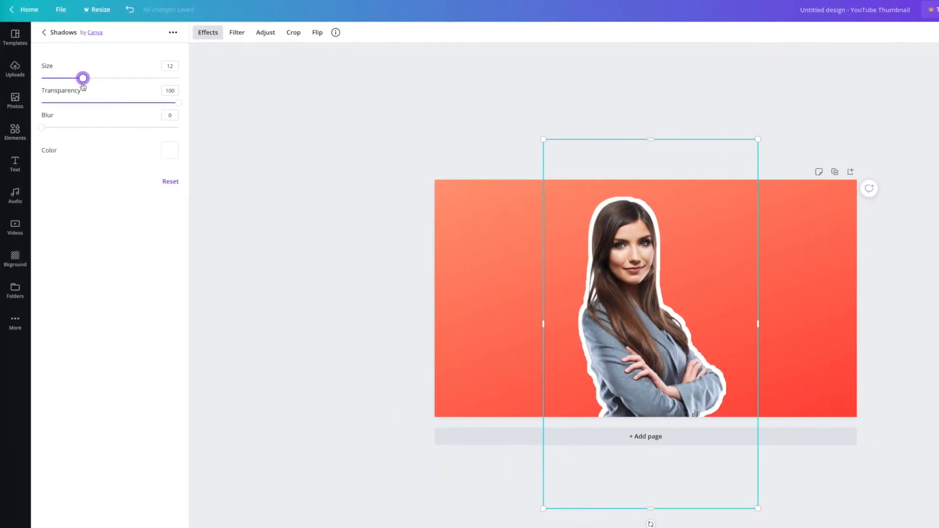
drag(83, 78, 89, 78)
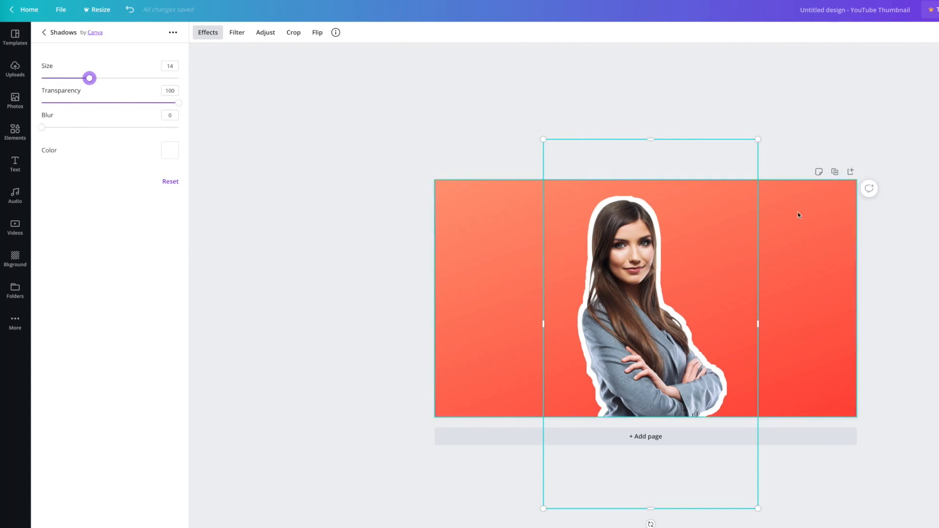
scroll(down, 3)
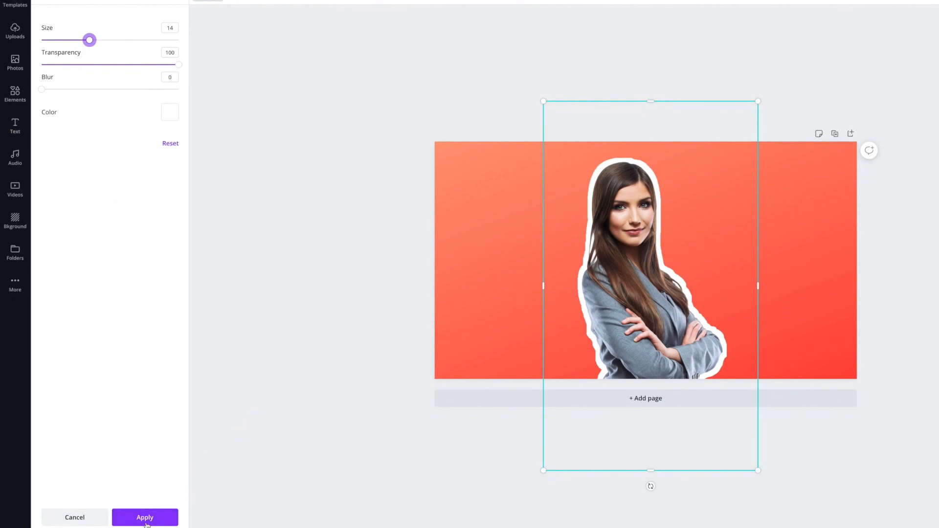
click(144, 517)
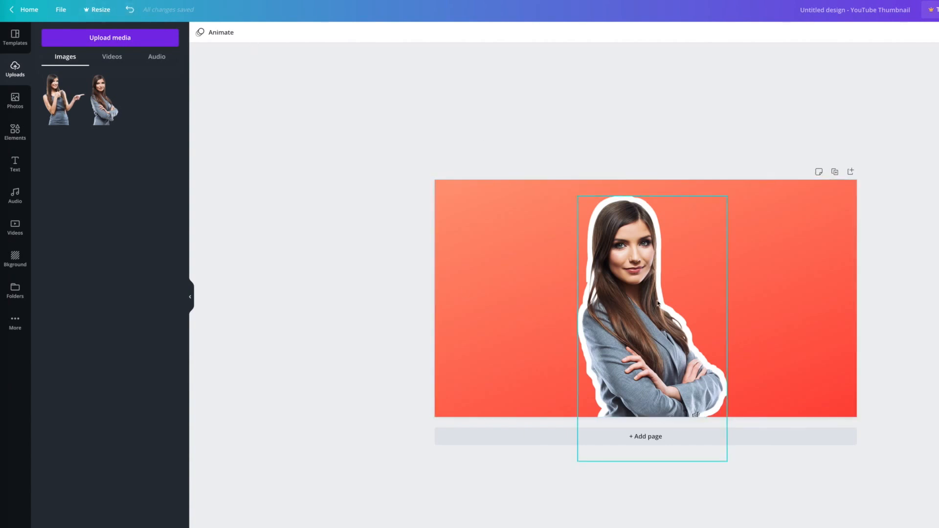
Step: Reselect the outlined woman photo and reopen its Effects list
click(651, 299)
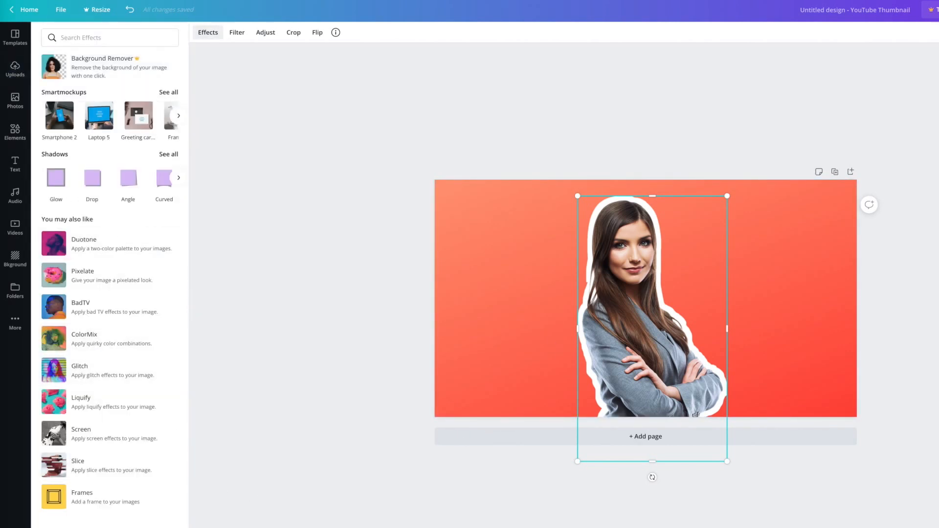
click(15, 67)
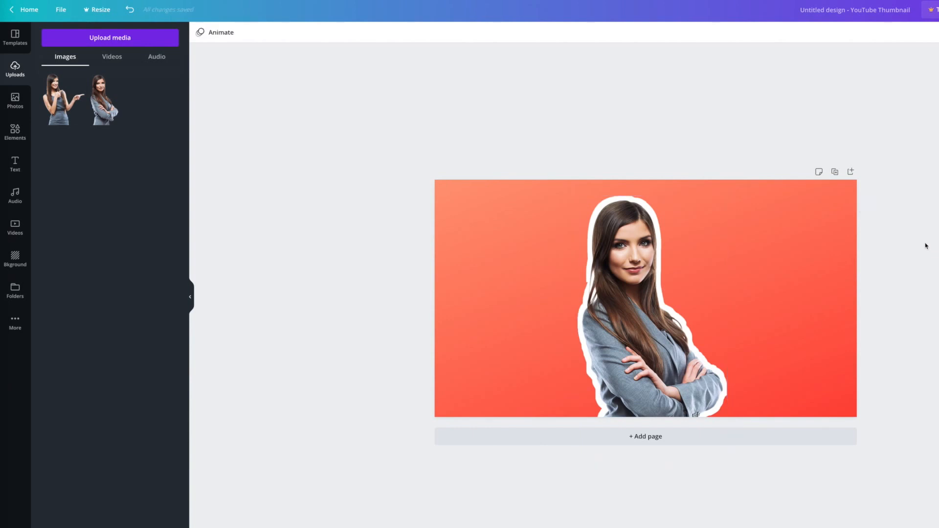
click(645, 298)
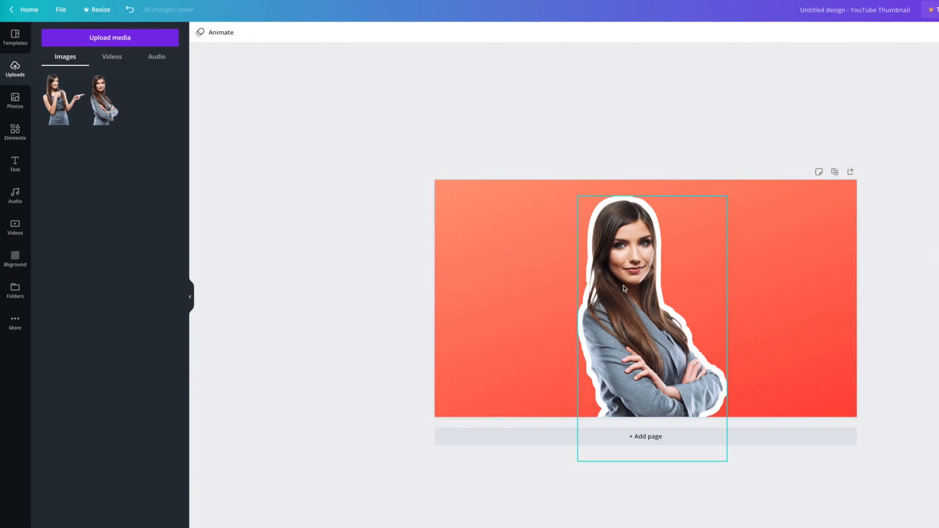
click(651, 293)
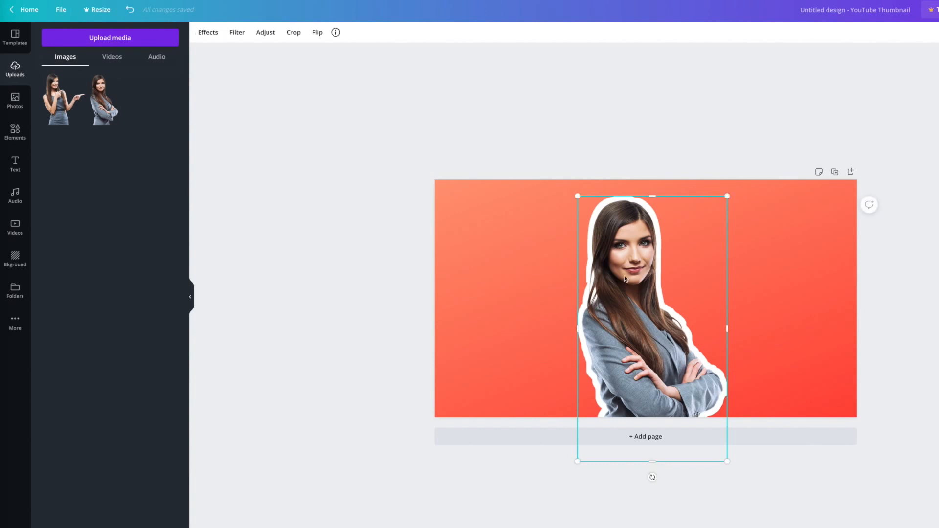
mouse_move(254, 78)
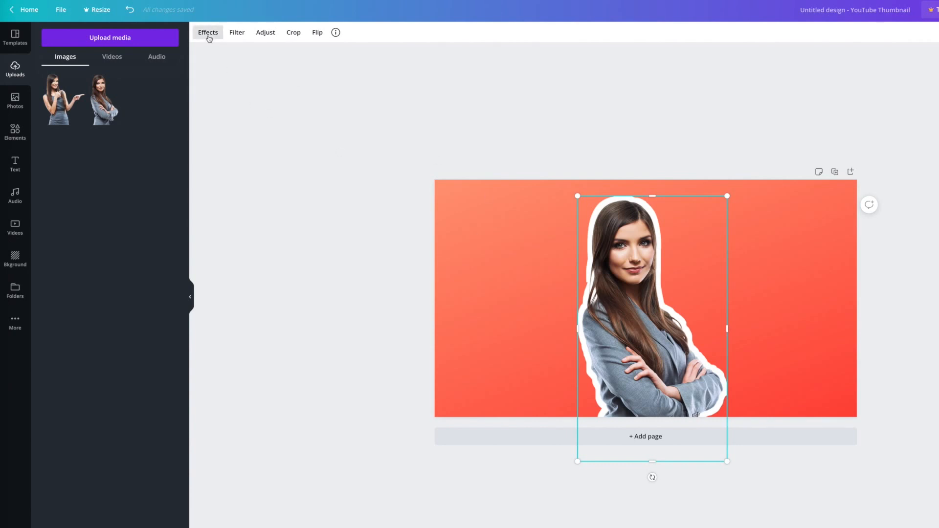
click(208, 32)
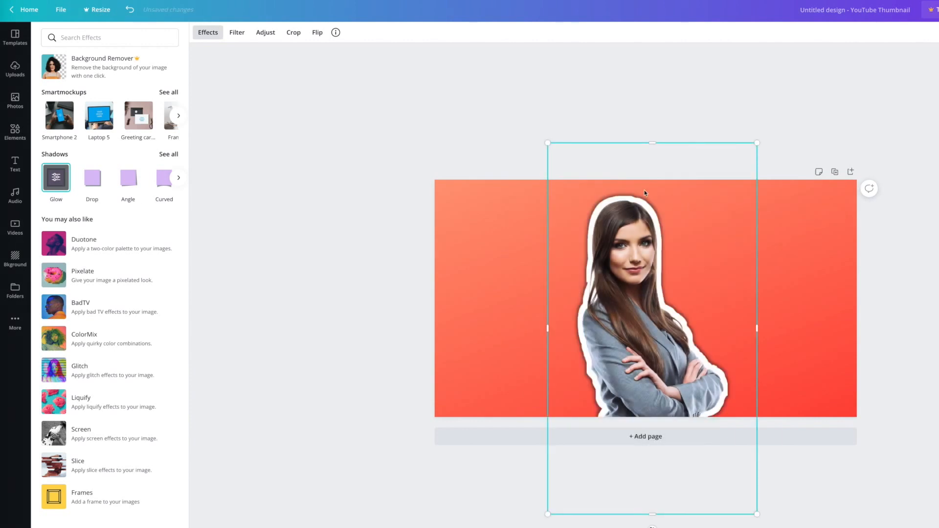
mouse_move(230, 254)
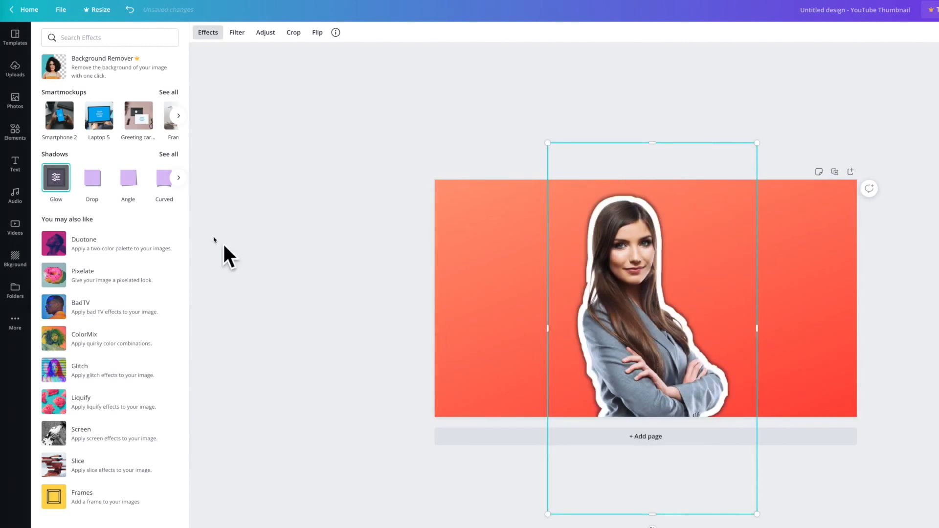
Step: Set a pink glow with blur 5, transparency 100 and size 4
click(55, 182)
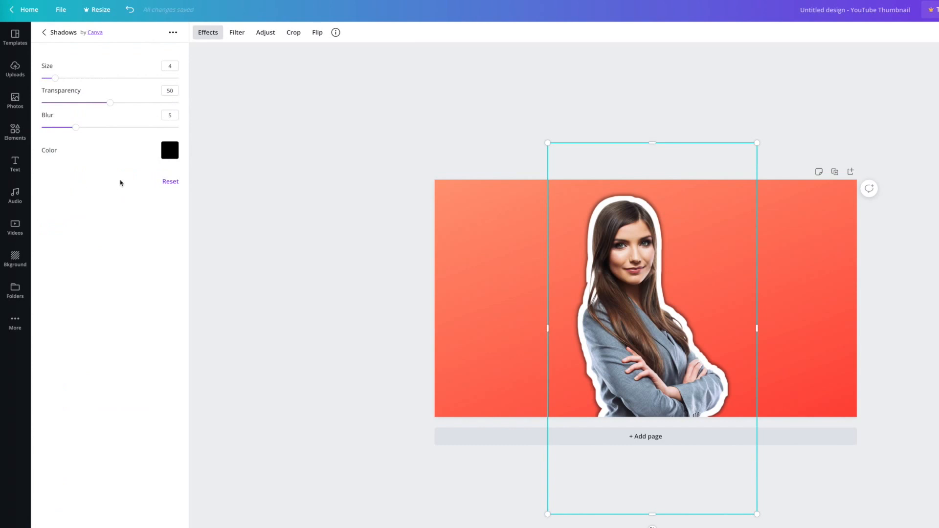
click(169, 150)
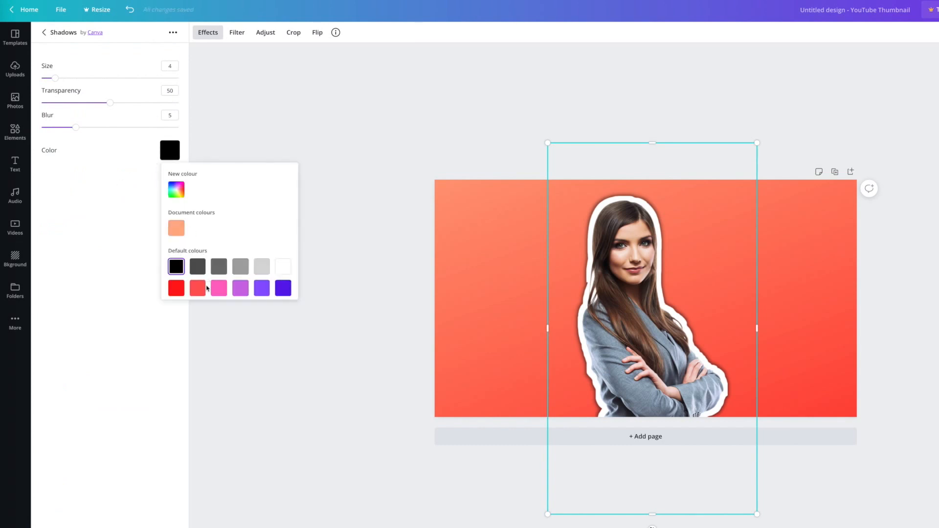
click(218, 288)
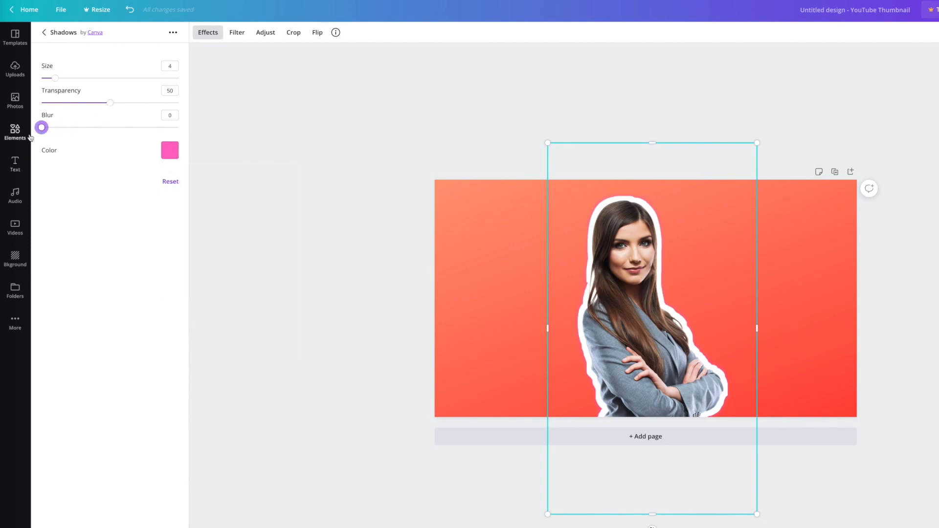
drag(40, 127, 48, 127)
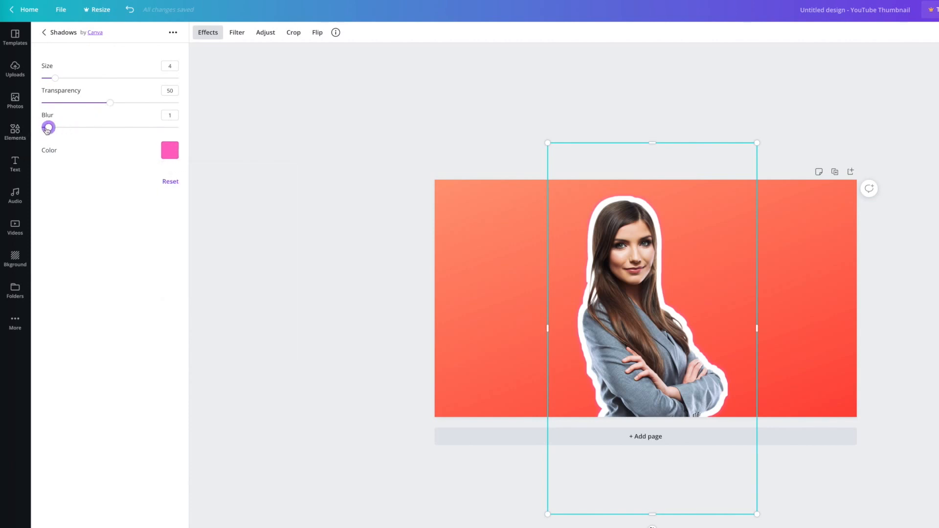
drag(48, 127, 77, 127)
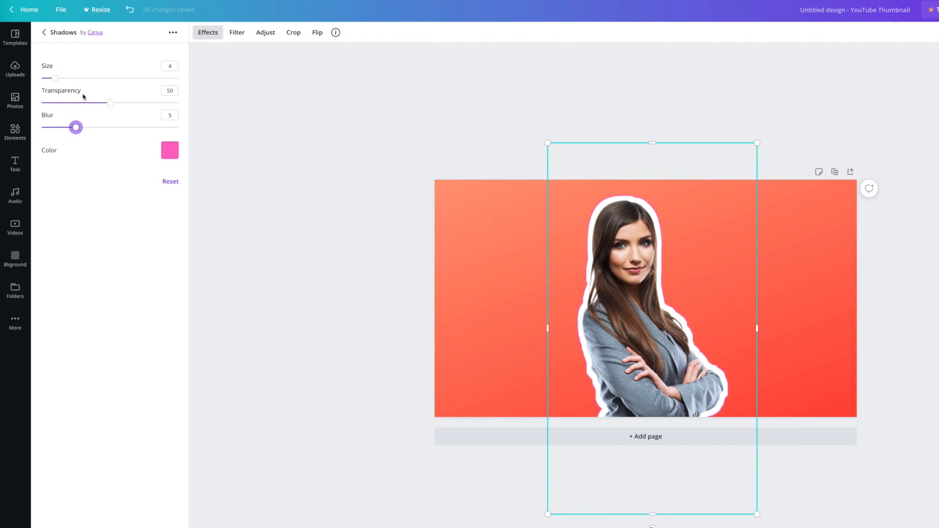
drag(110, 103, 176, 102)
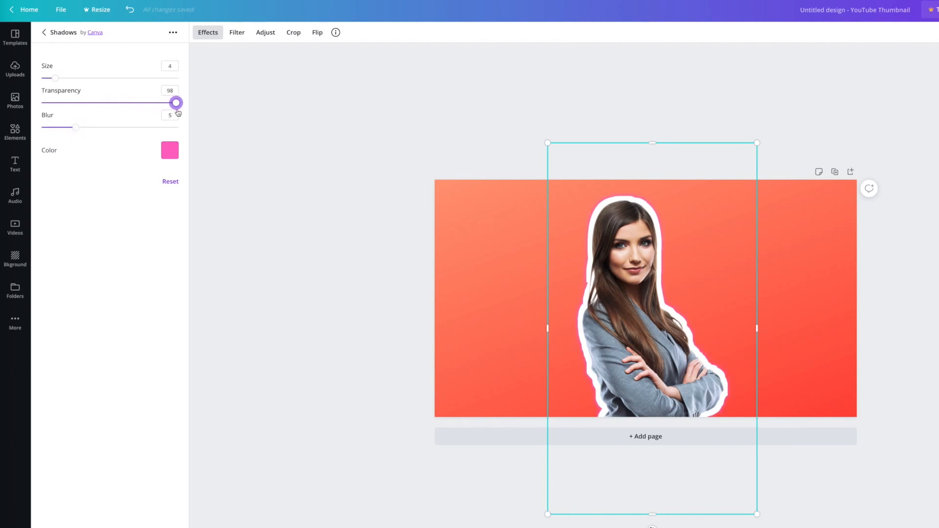
drag(176, 102, 178, 102)
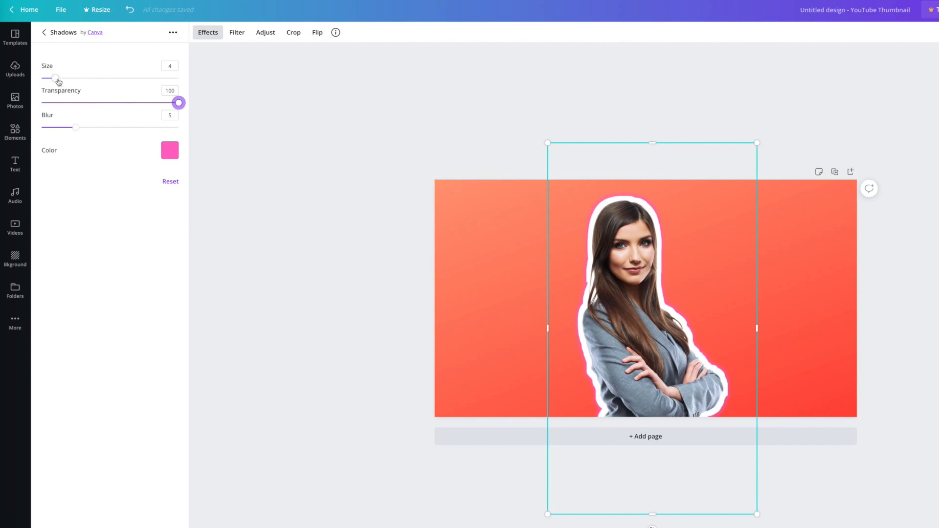
drag(55, 77, 66, 77)
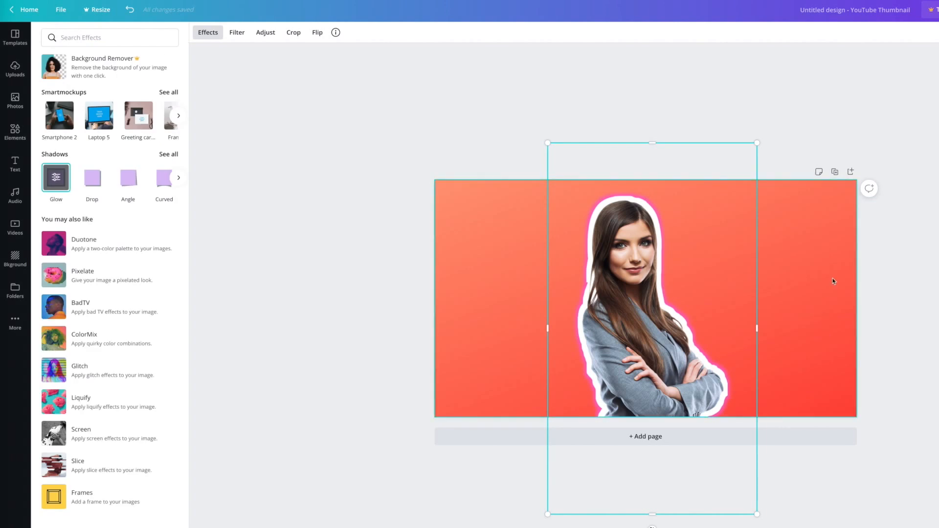
Step: Deselect the photo to view the white-outlined, pink-glowing woman on the gradient
click(15, 69)
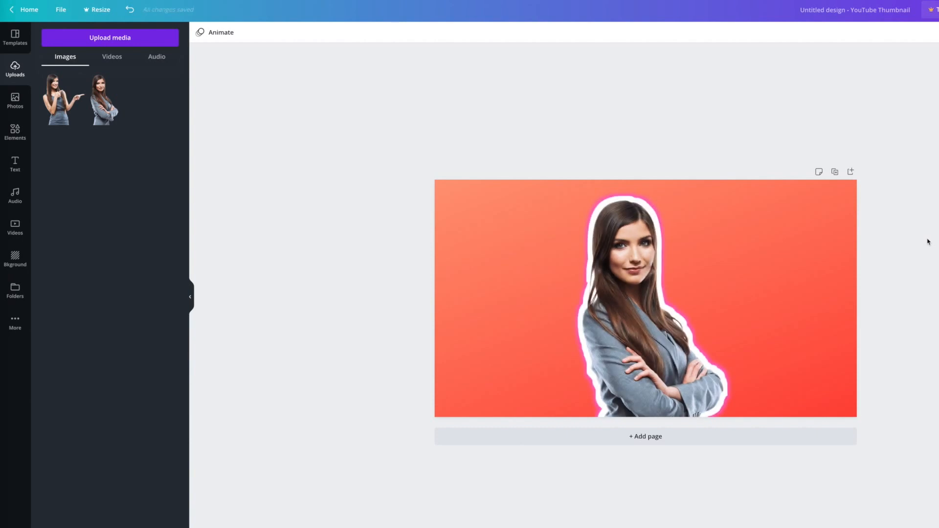
mouse_move(925, 230)
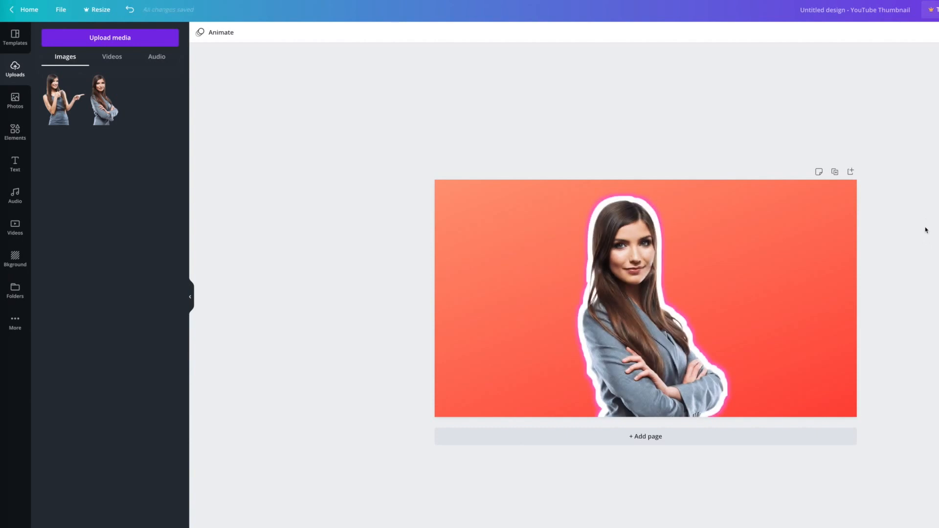